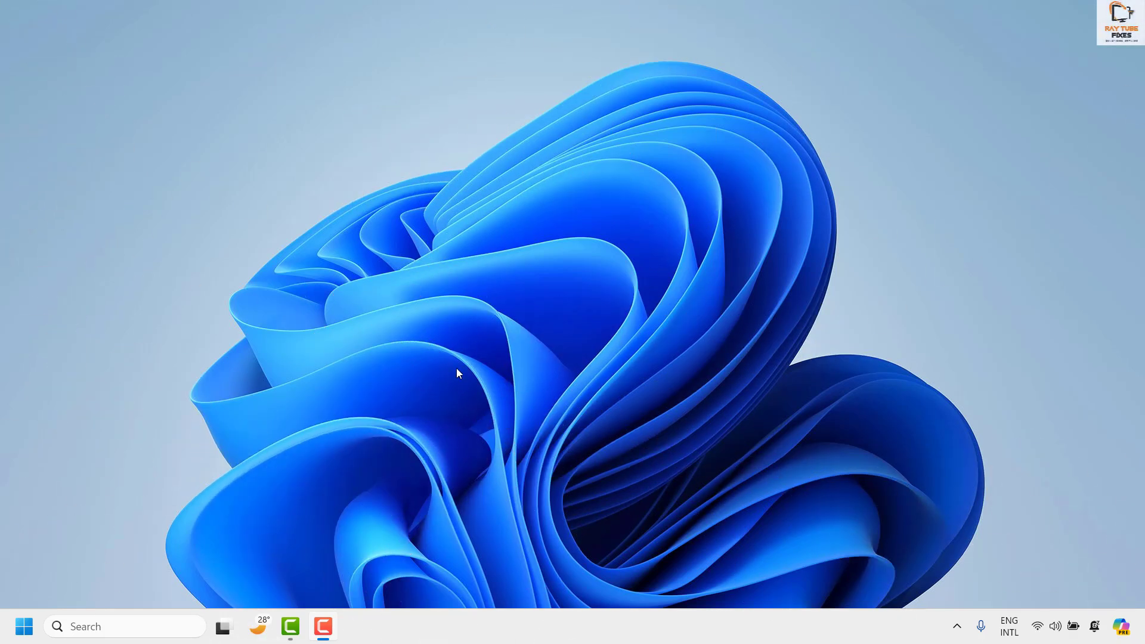
{"action": "mouse_move", "coordinate": [24, 625]}
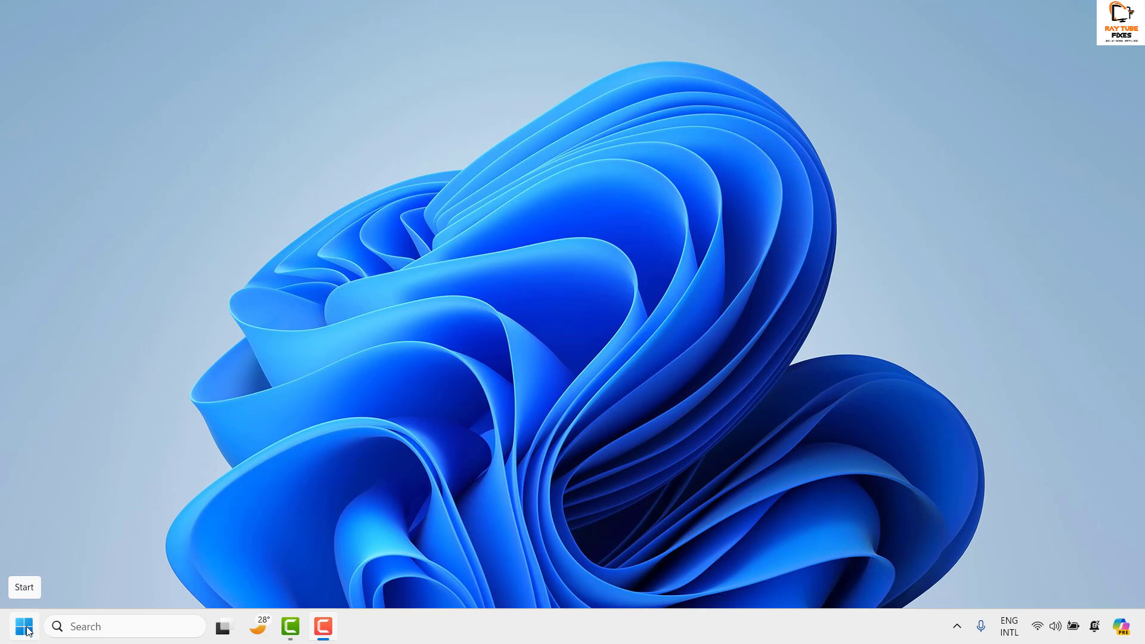
Open Windows Settings from the Start button's right-click quick link menu.
{"action": "right_click", "coordinate": [24, 626]}
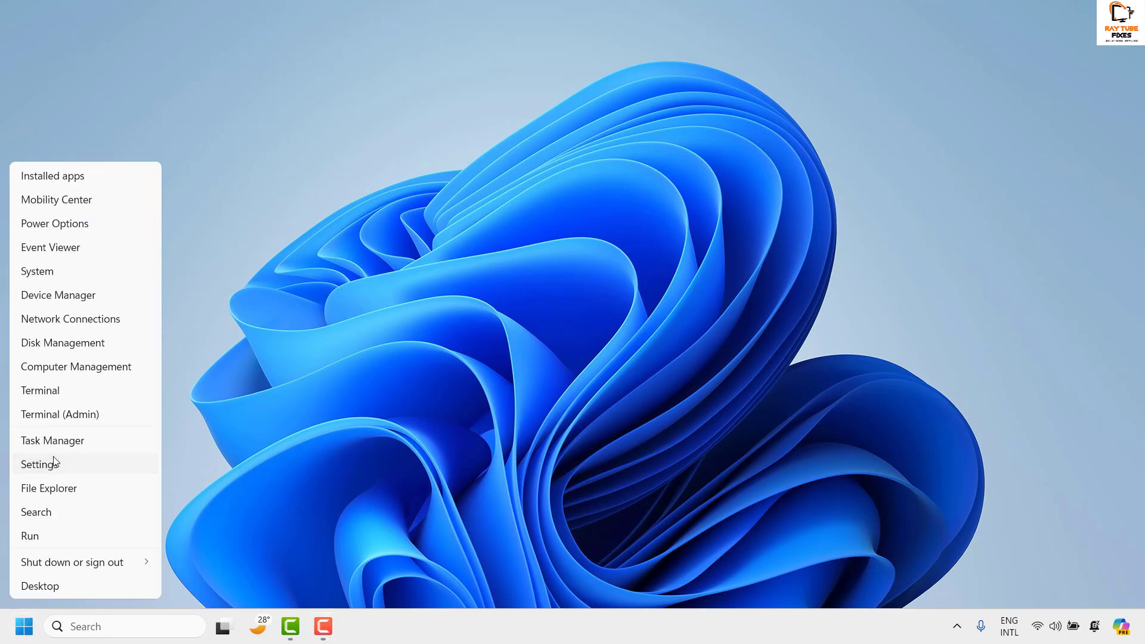
{"action": "left_click", "coordinate": [40, 464]}
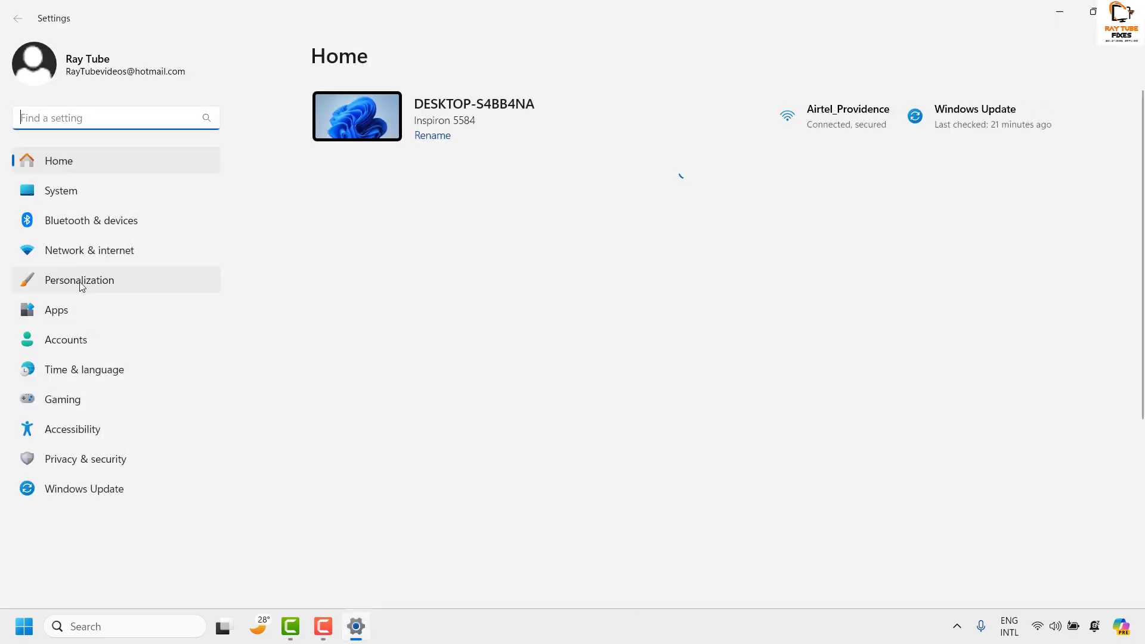
Go to the Apps section in the Settings sidebar.
{"action": "left_click", "coordinate": [56, 310]}
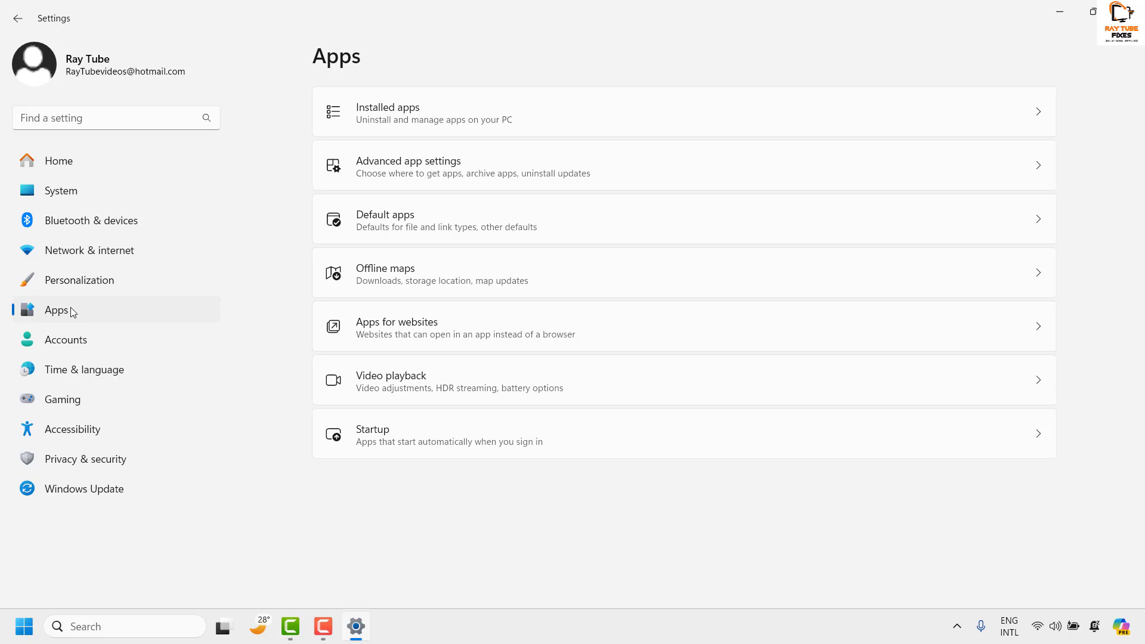
{"action": "mouse_move", "coordinate": [477, 110]}
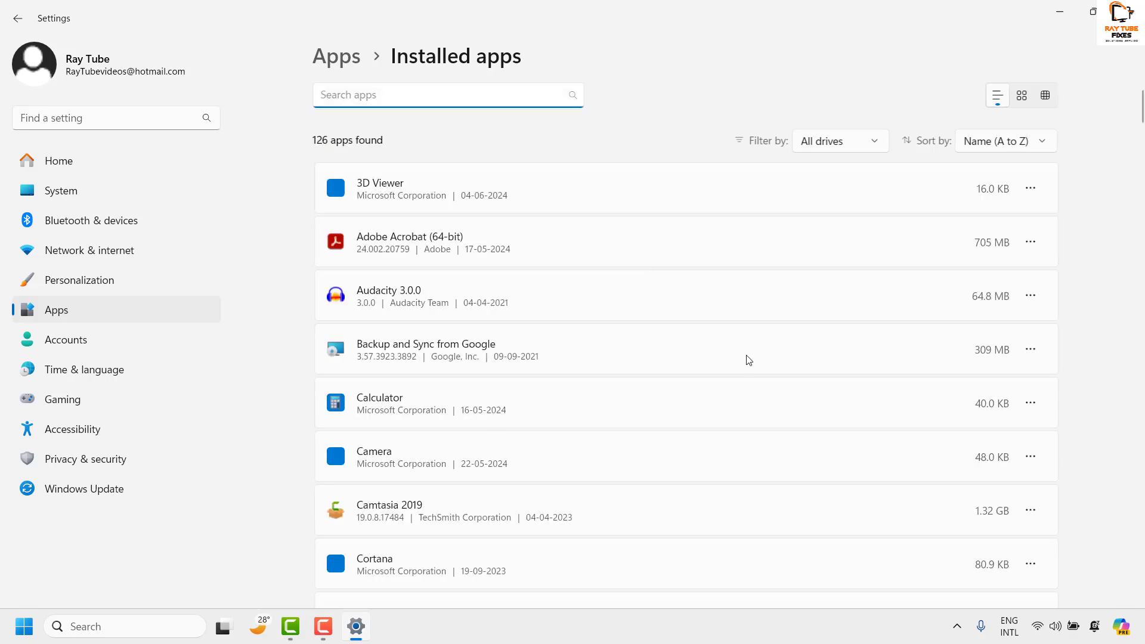
Scroll the Installed apps list down to the Microsoft Teams and Visual C++ entries.
{"action": "scroll", "scroll_direction": "down", "scroll_amount": 3}
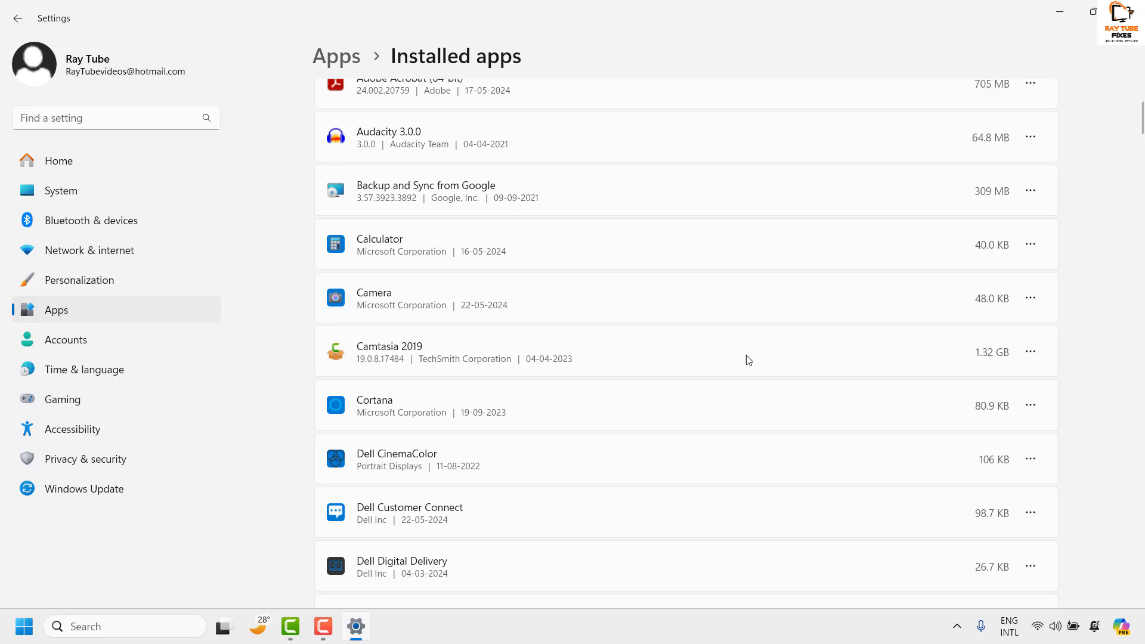
{"action": "scroll", "scroll_direction": "down", "scroll_amount": 3}
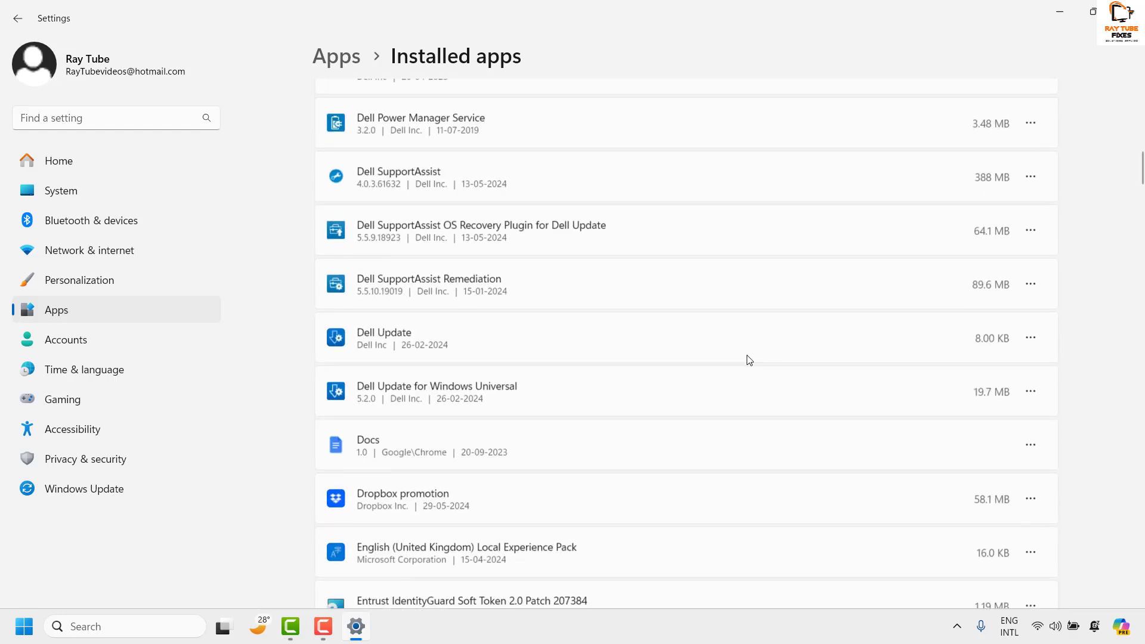
{"action": "scroll", "scroll_direction": "down", "scroll_amount": 3}
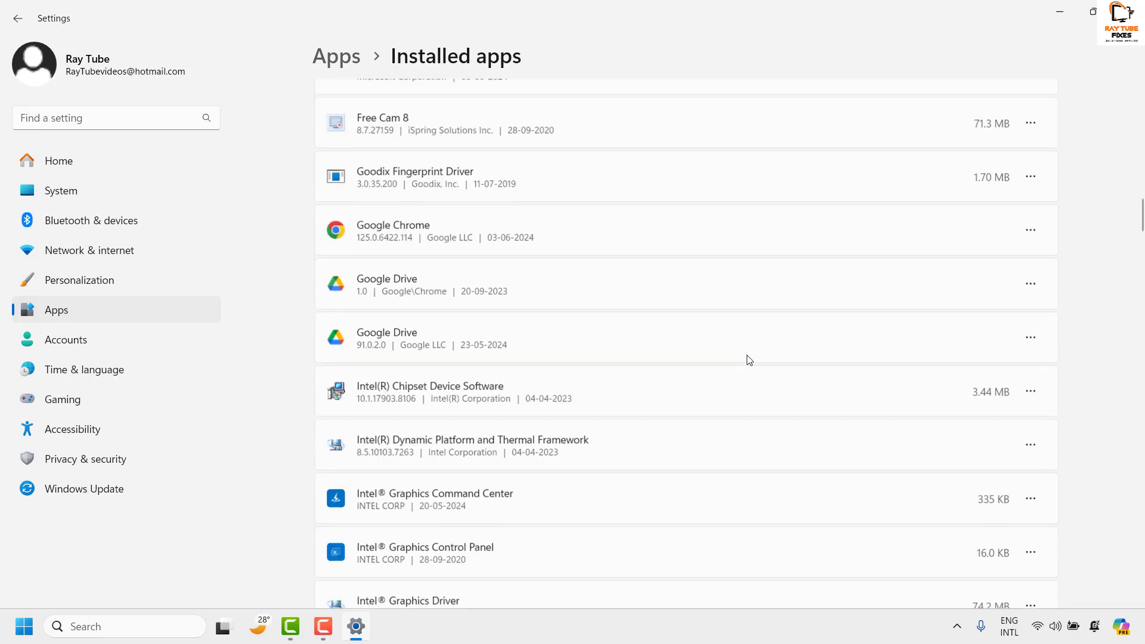
{"action": "scroll", "scroll_direction": "down", "scroll_amount": 3}
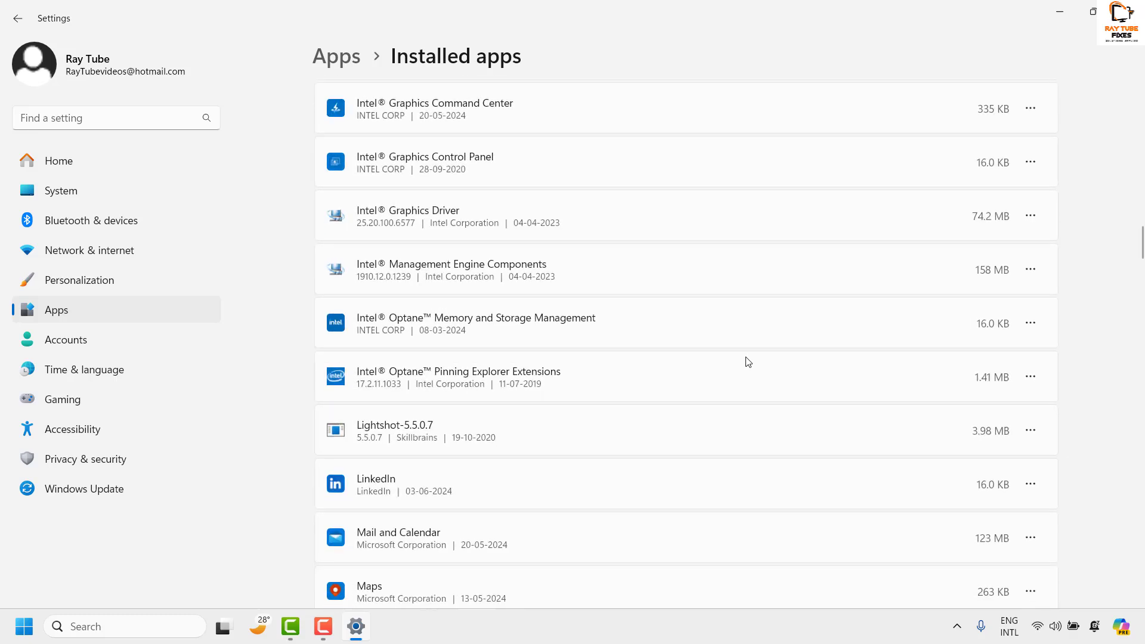
{"action": "scroll", "scroll_direction": "down", "scroll_amount": 3}
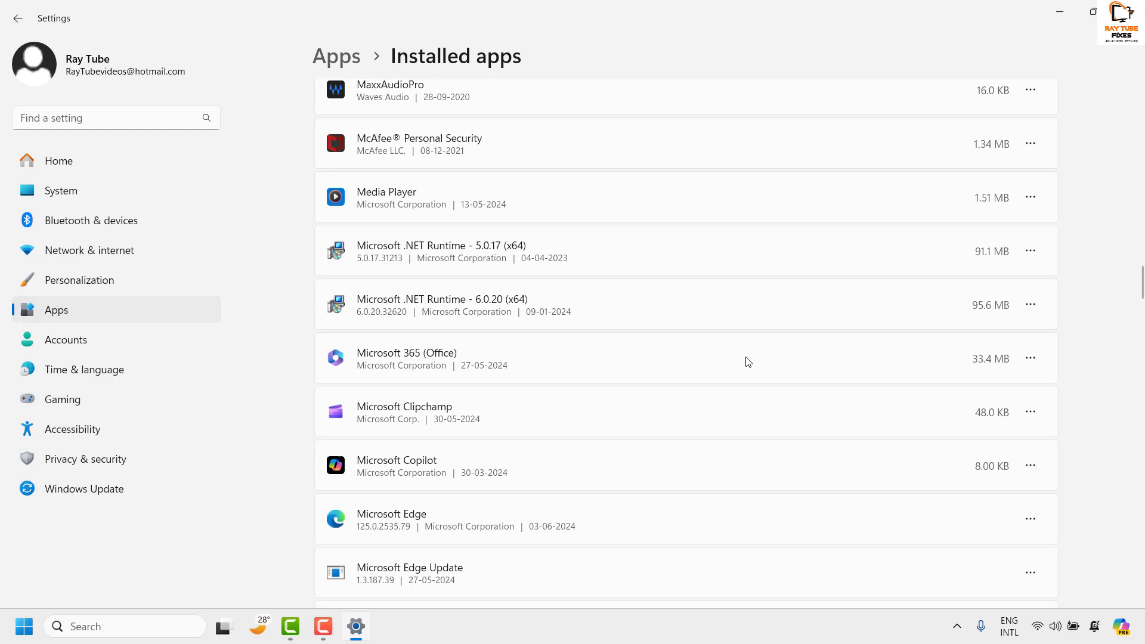
{"action": "scroll", "scroll_direction": "down", "scroll_amount": 3}
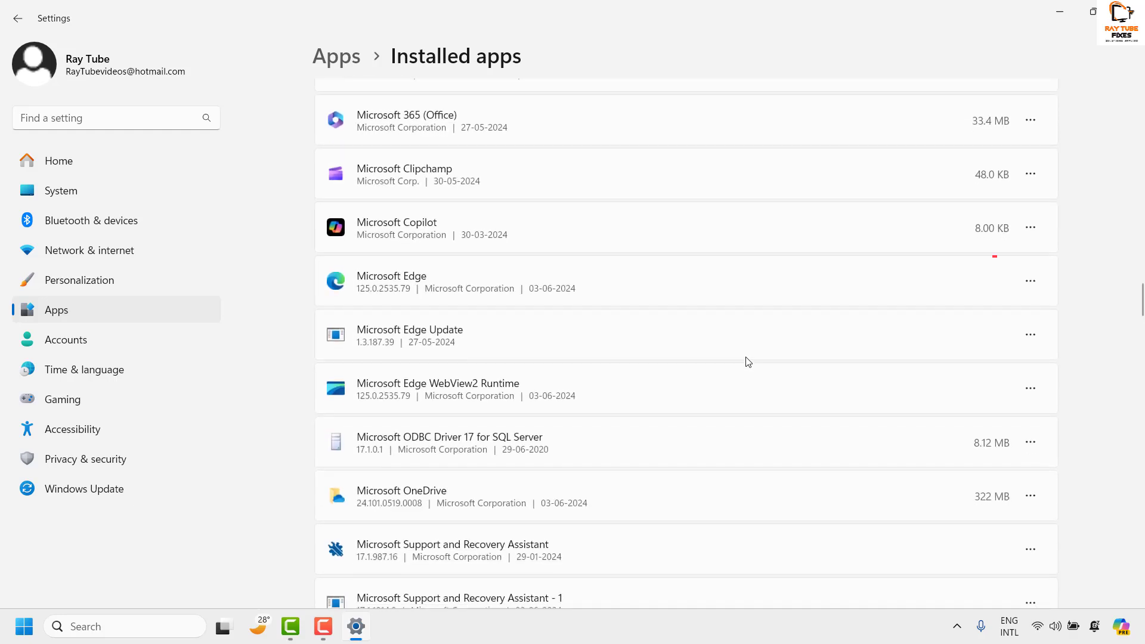
{"action": "scroll", "scroll_direction": "down", "scroll_amount": 3}
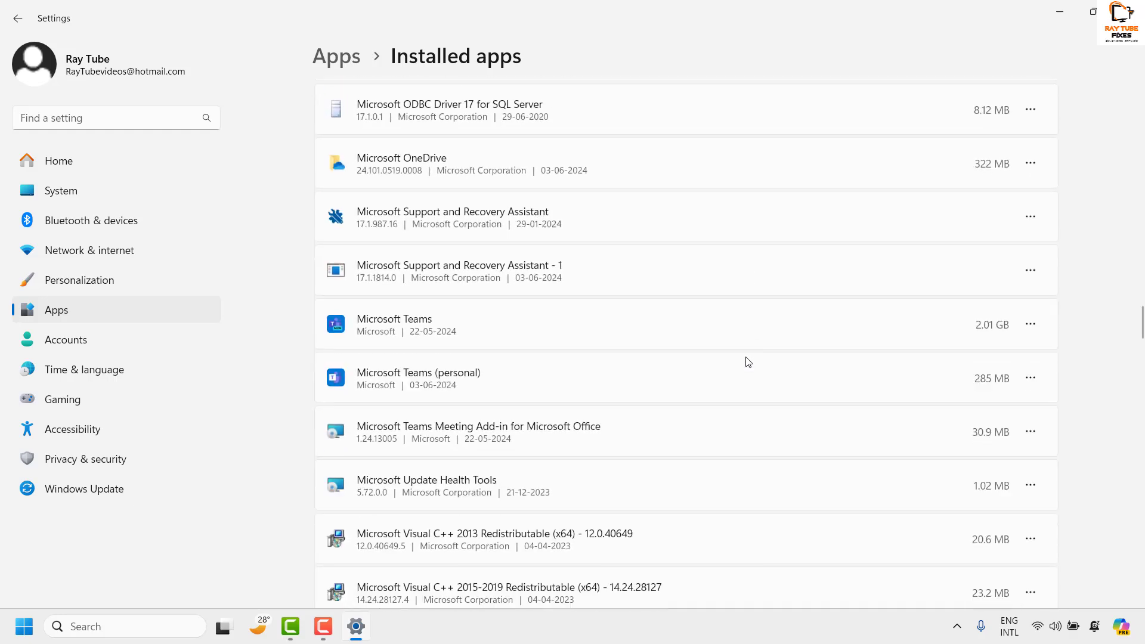
{"action": "scroll", "scroll_direction": "down", "scroll_amount": 3}
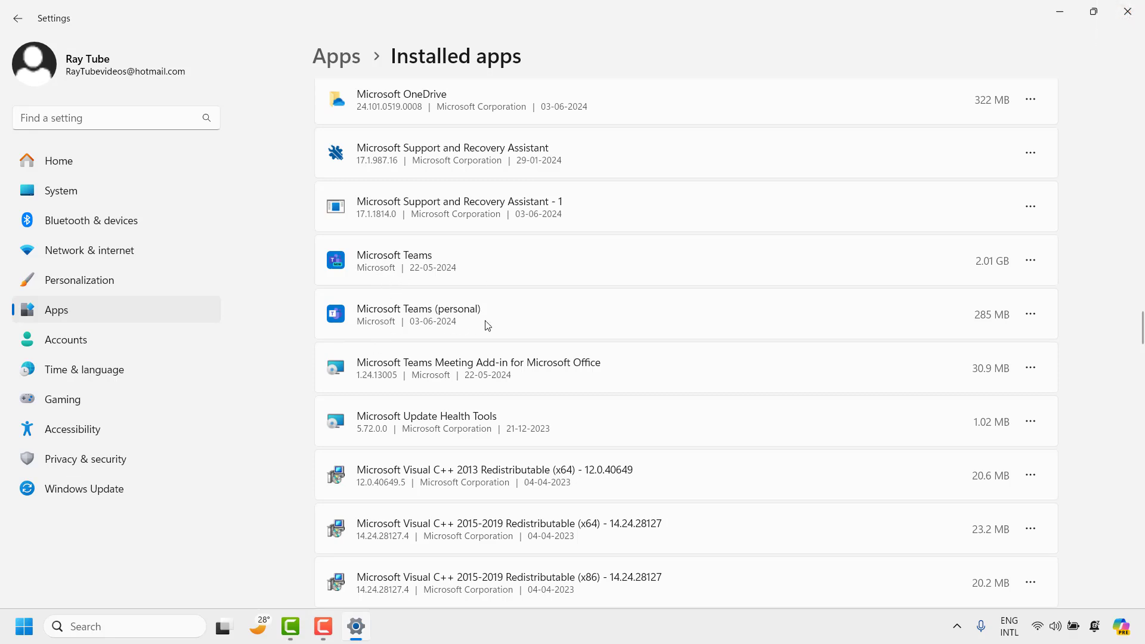
{"action": "mouse_move", "coordinate": [401, 265]}
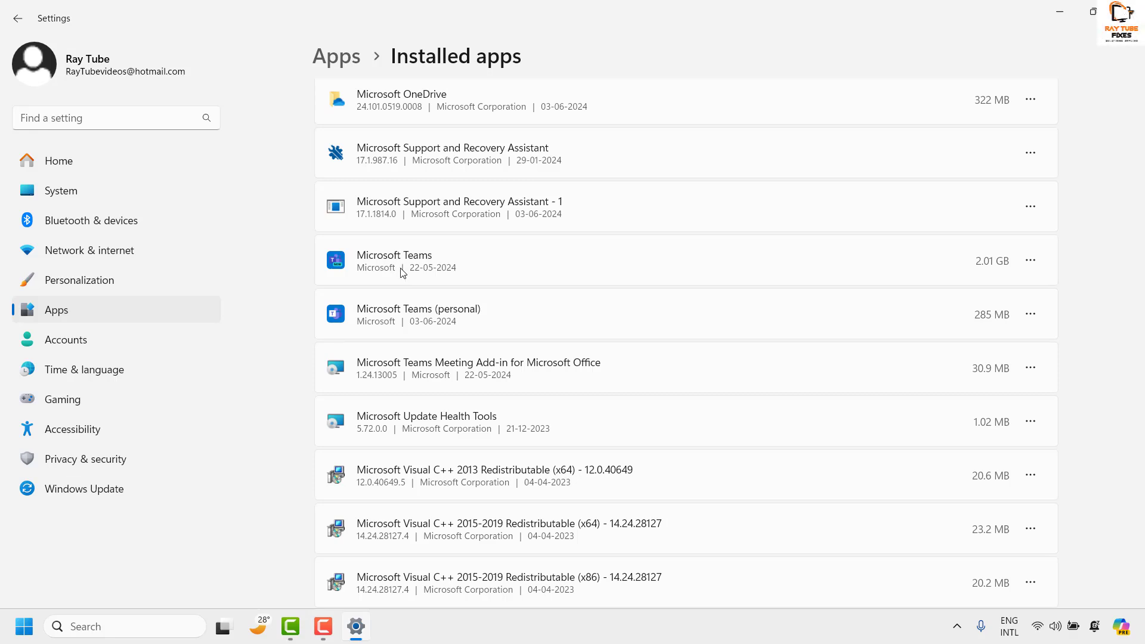
{"action": "mouse_move", "coordinate": [413, 267]}
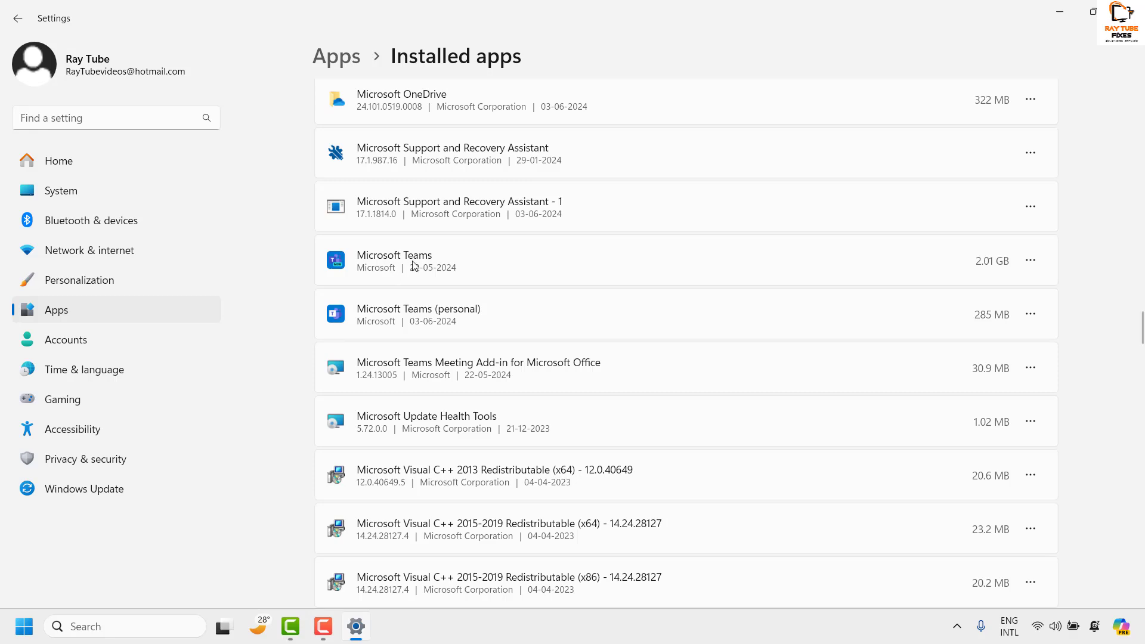
{"action": "mouse_move", "coordinate": [413, 336]}
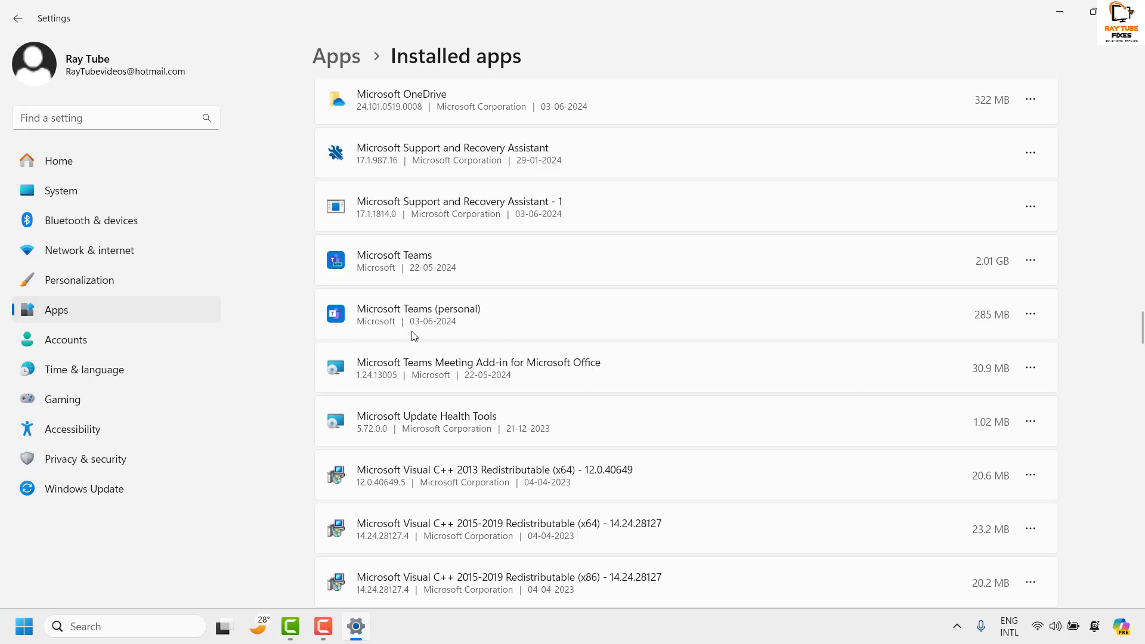
{"action": "mouse_move", "coordinate": [394, 334]}
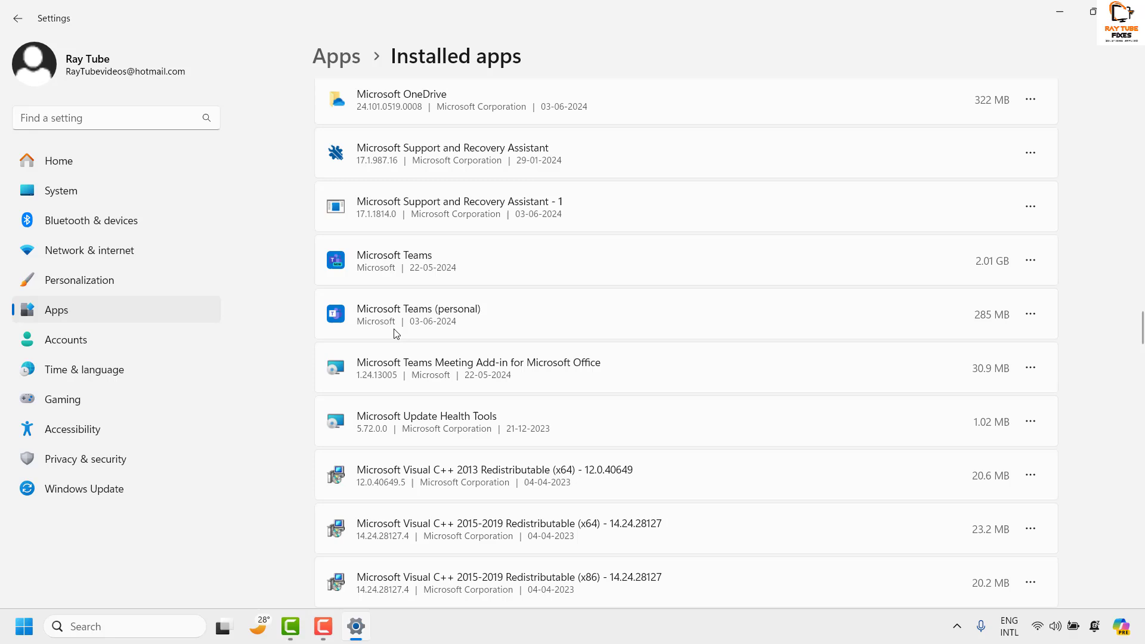
{"action": "mouse_move", "coordinate": [400, 333]}
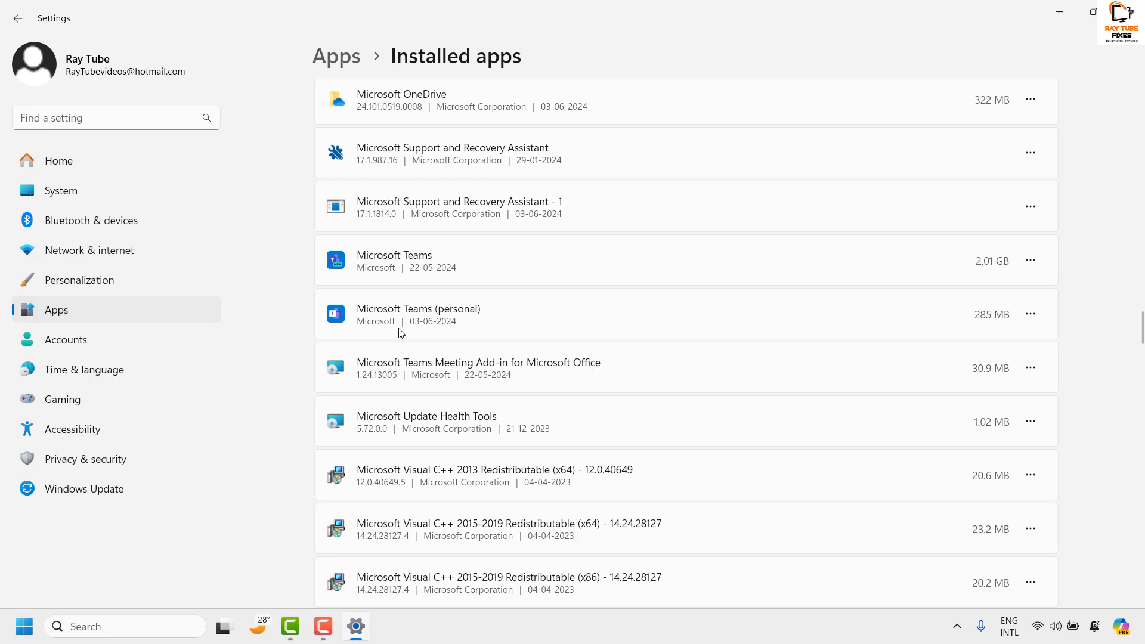
{"action": "mouse_move", "coordinate": [411, 323]}
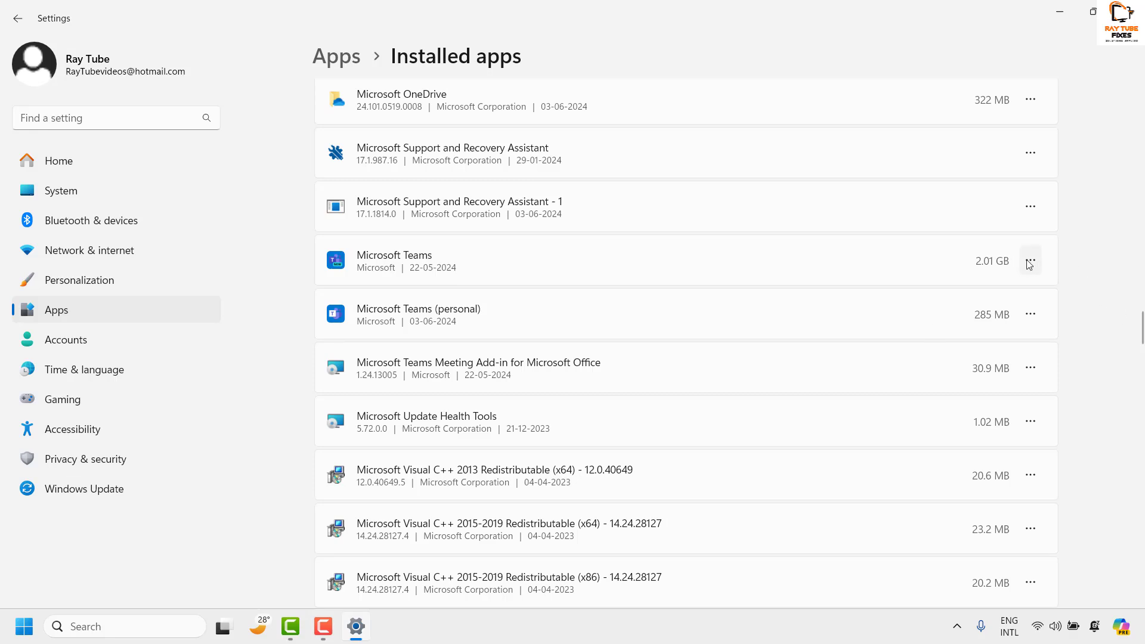
Uninstall Microsoft Teams from the Installed apps list, confirming the removal.
{"action": "left_click", "coordinate": [1030, 260]}
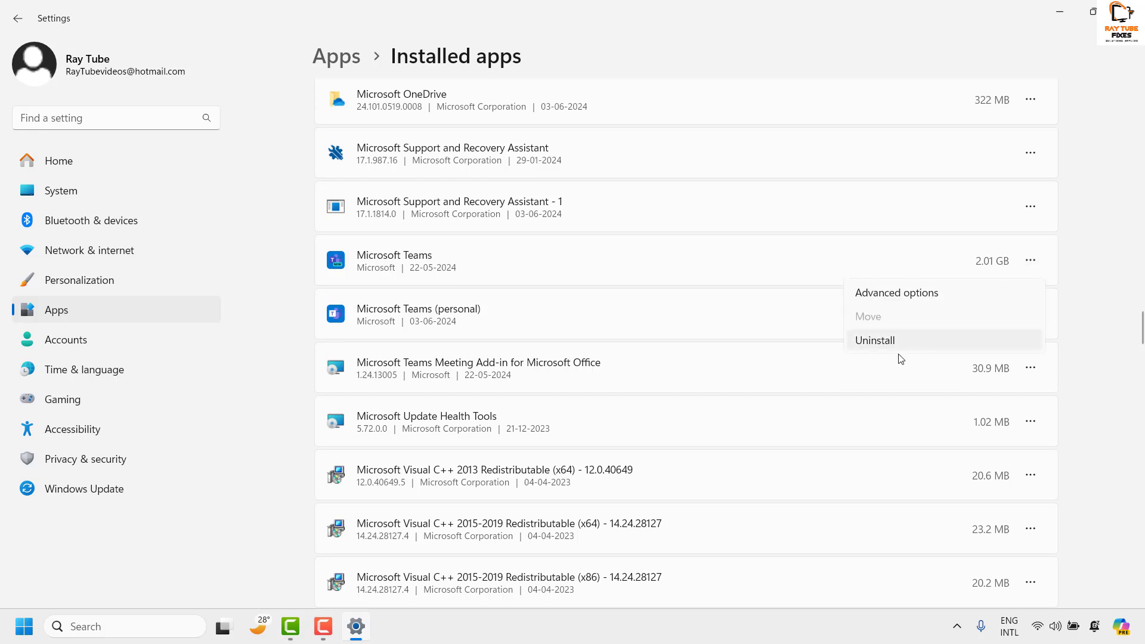
{"action": "left_click", "coordinate": [874, 340]}
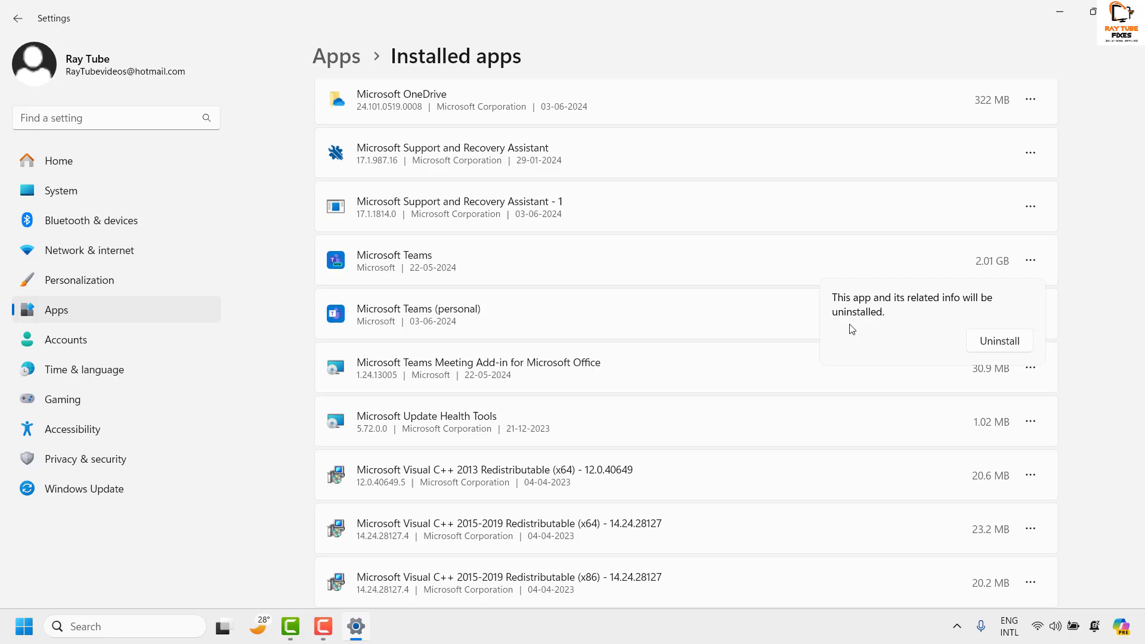
{"action": "mouse_move", "coordinate": [903, 316]}
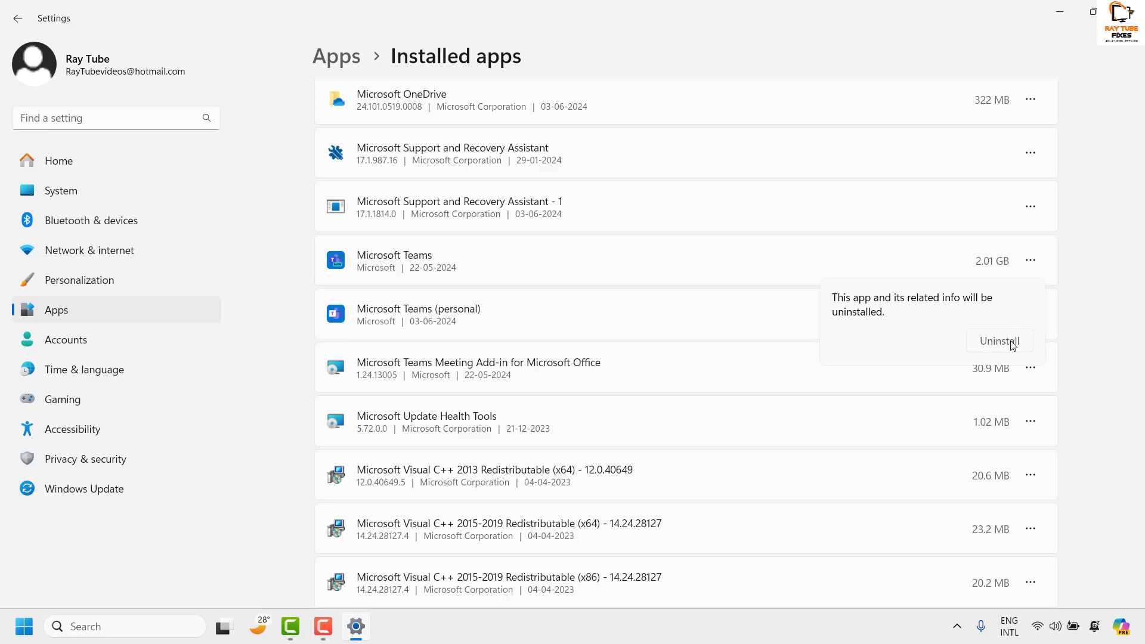
{"action": "left_click", "coordinate": [999, 341]}
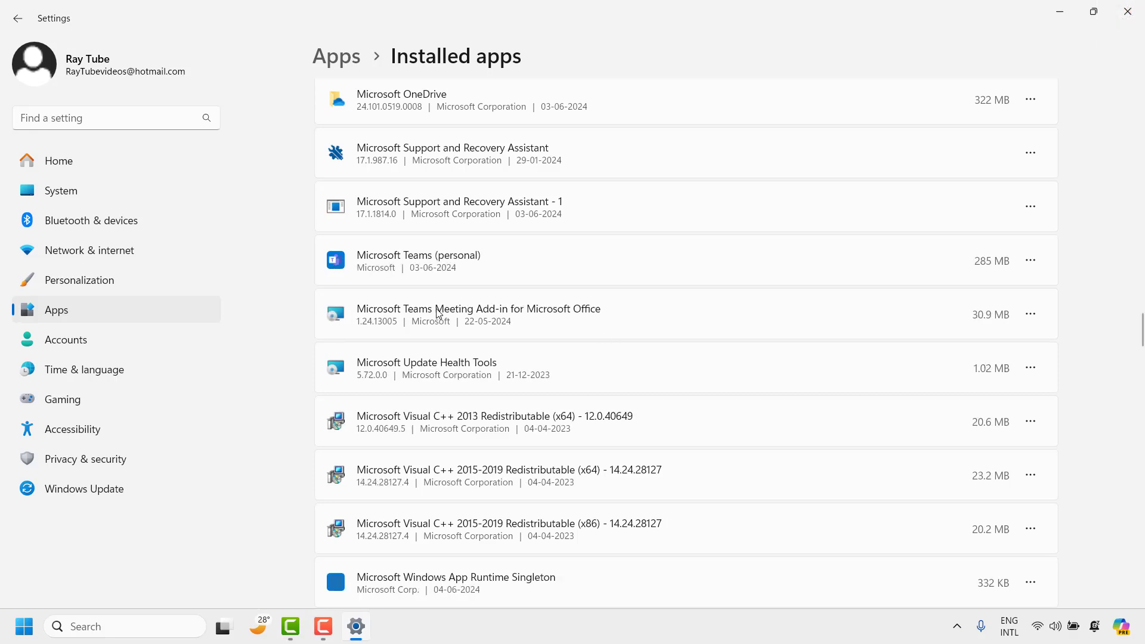
{"action": "mouse_move", "coordinate": [904, 258]}
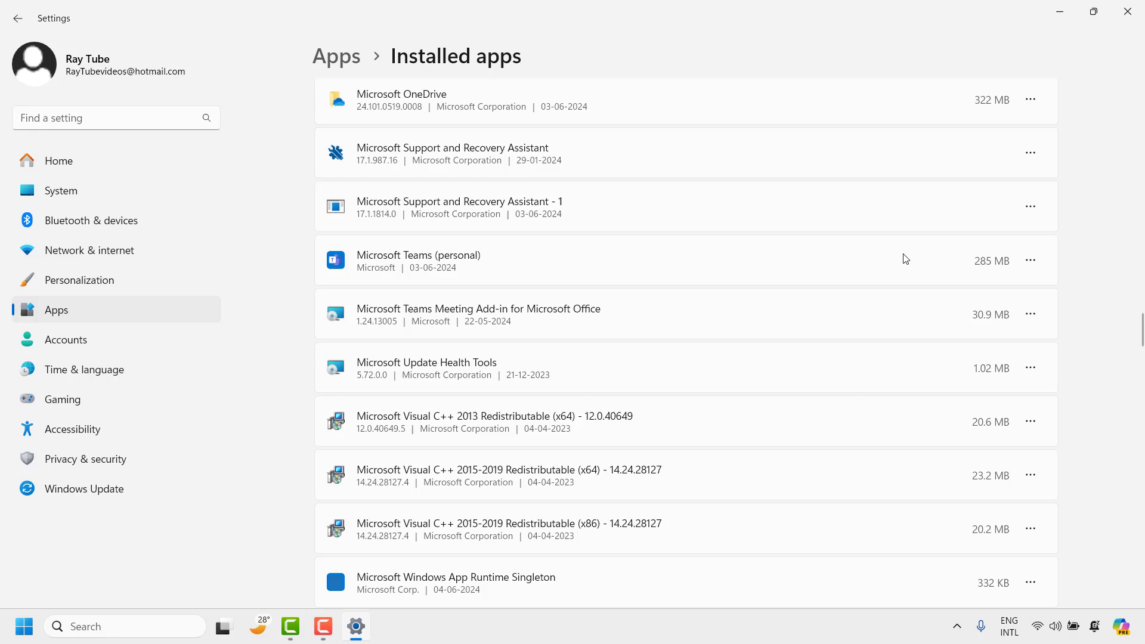
{"action": "mouse_move", "coordinate": [394, 268]}
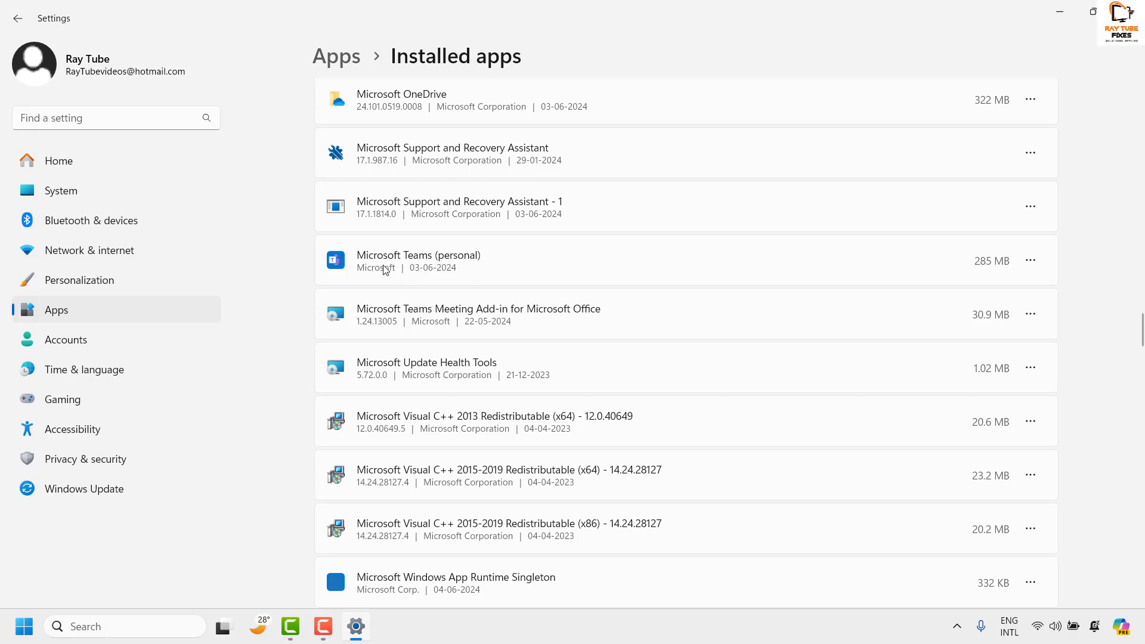
{"action": "mouse_move", "coordinate": [406, 283]}
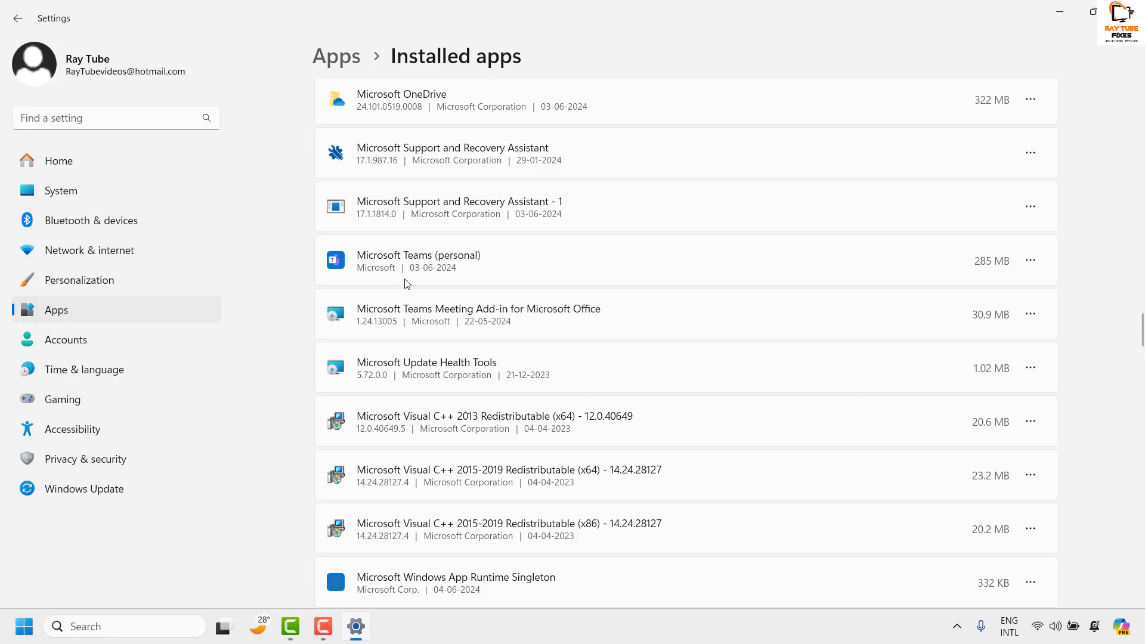
{"action": "mouse_move", "coordinate": [1030, 260]}
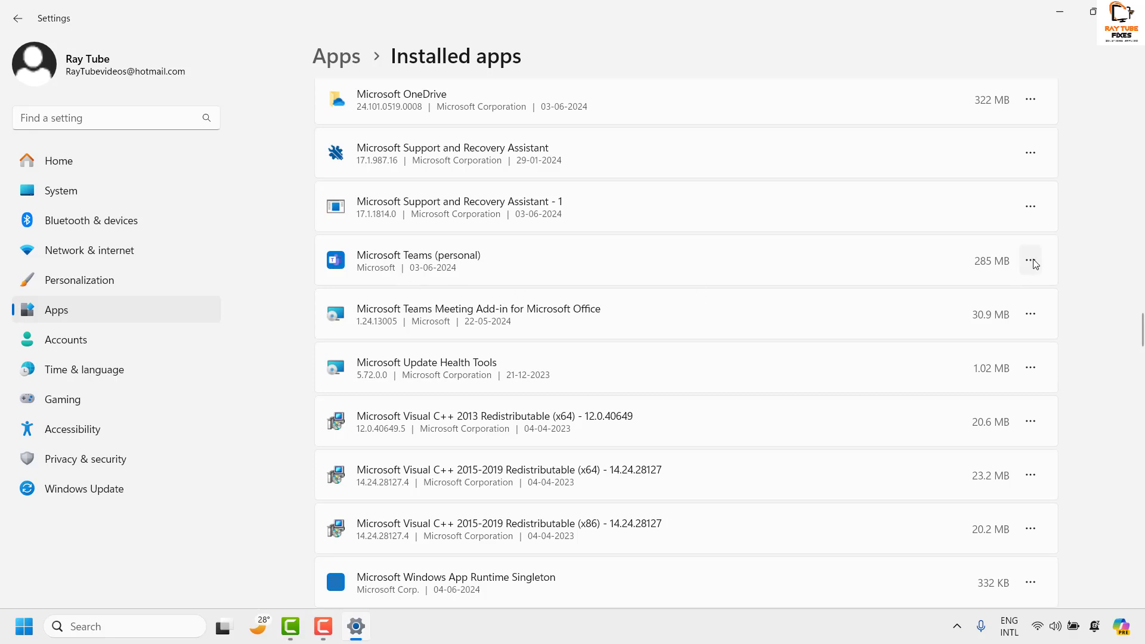
Uninstall Microsoft Teams (personal) from its options menu.
{"action": "left_click", "coordinate": [1030, 260]}
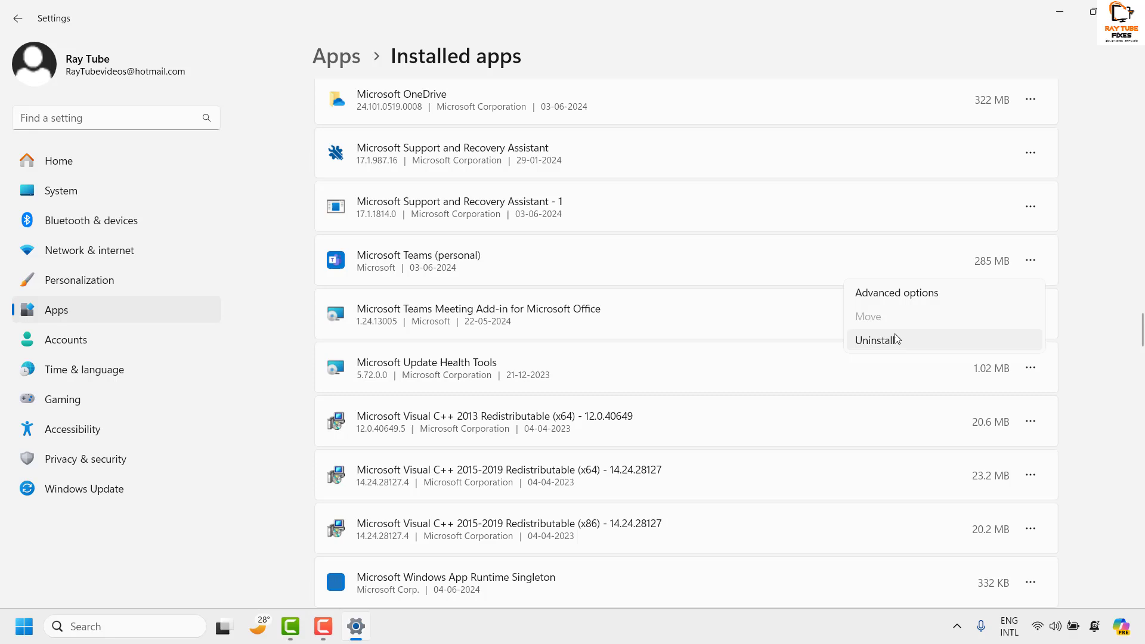
{"action": "left_click", "coordinate": [873, 339]}
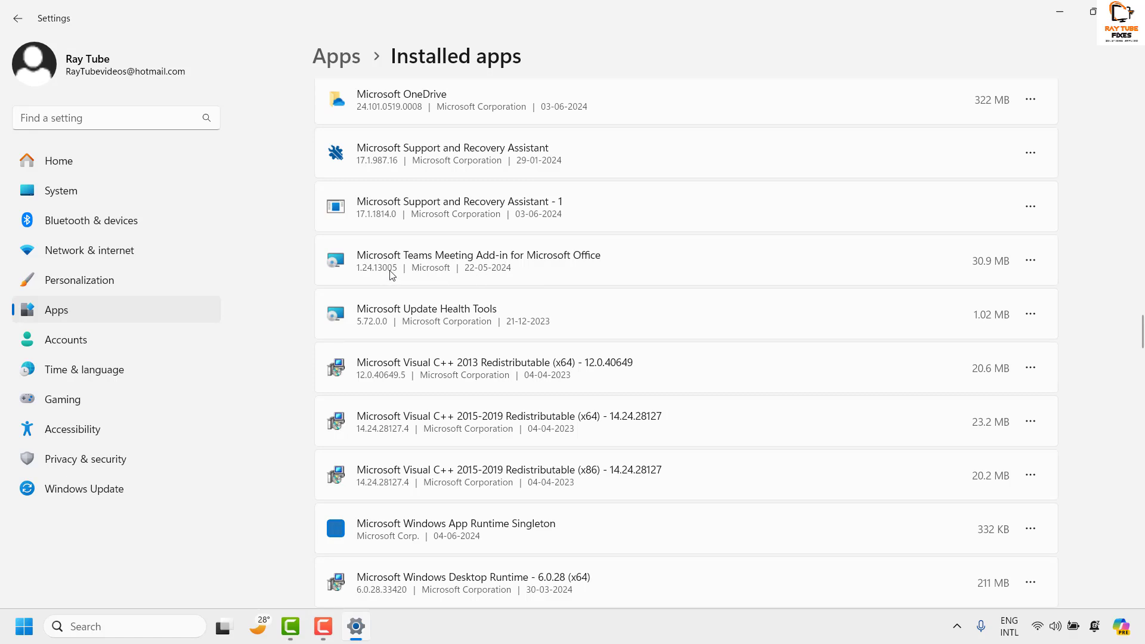
{"action": "mouse_move", "coordinate": [446, 280]}
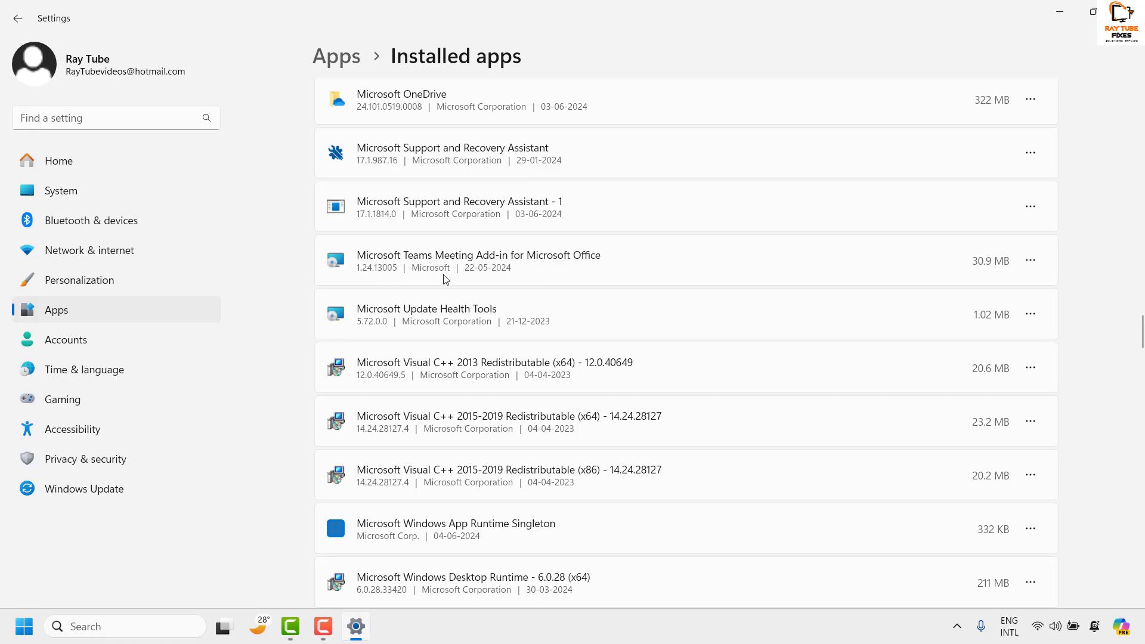
{"action": "mouse_move", "coordinate": [400, 275]}
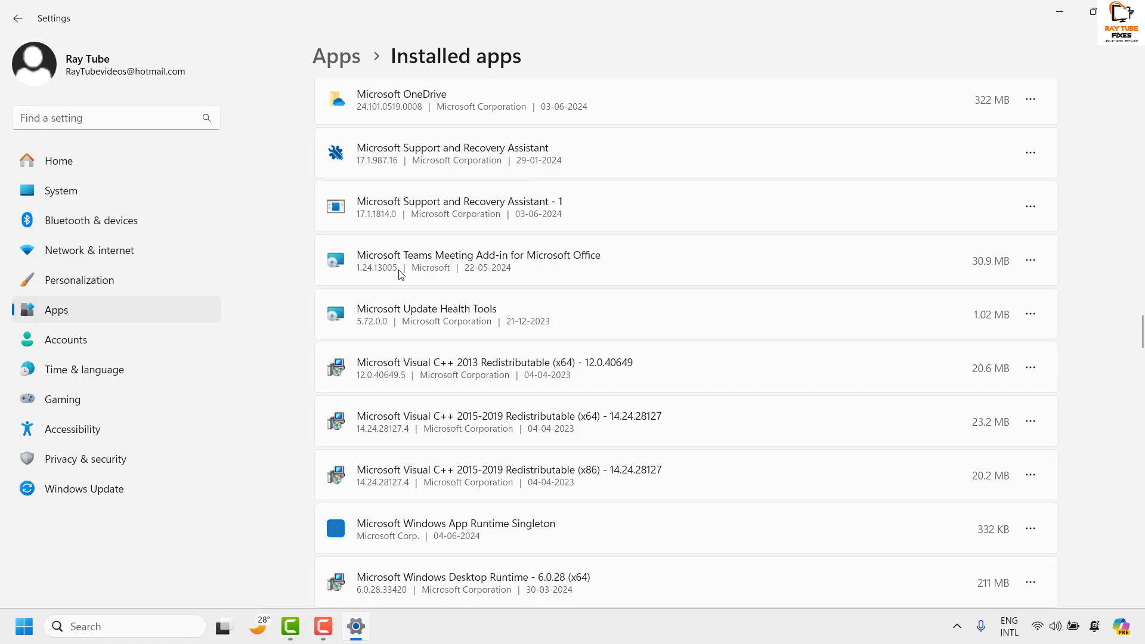
{"action": "mouse_move", "coordinate": [543, 273]}
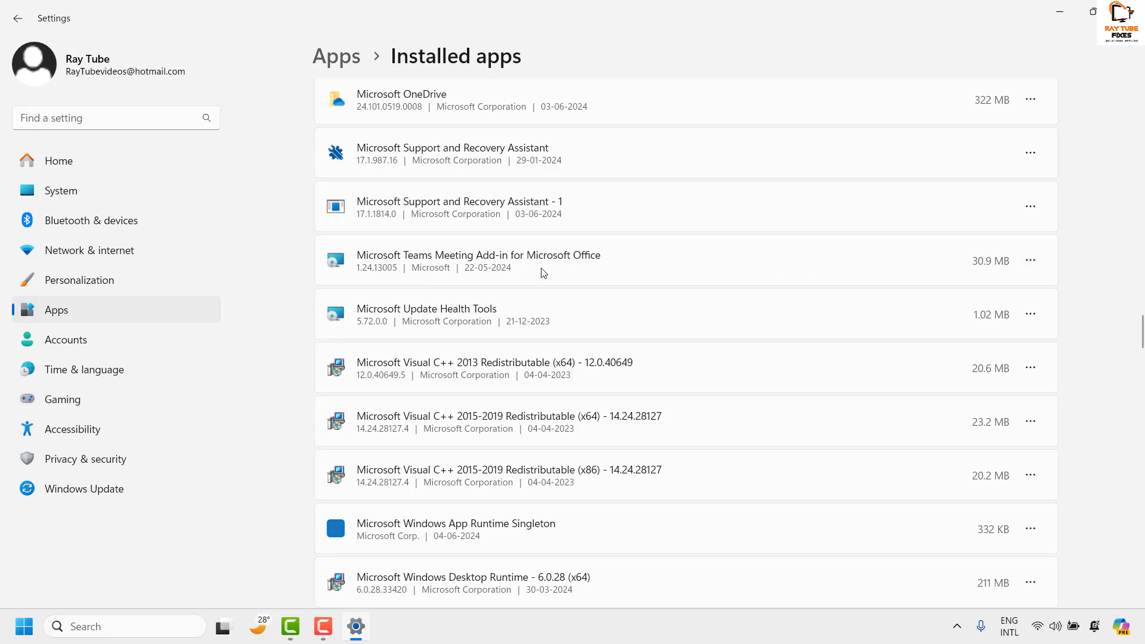
{"action": "mouse_move", "coordinate": [411, 276]}
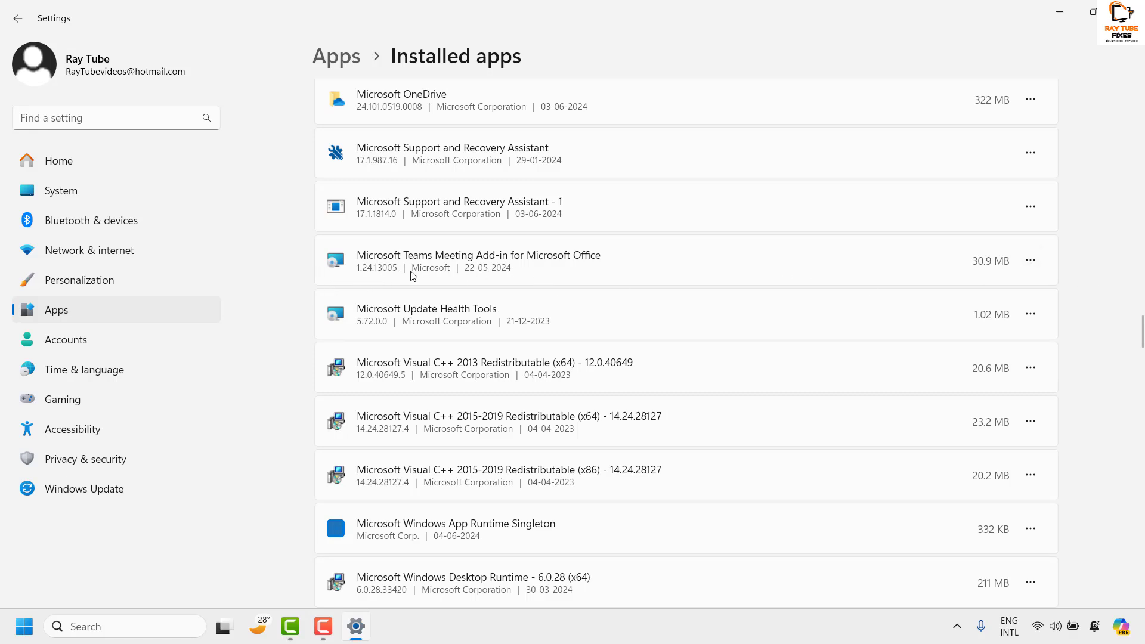
Uninstall the Teams Meeting Add-in for Microsoft Office and close Settings.
{"action": "left_click", "coordinate": [1030, 260]}
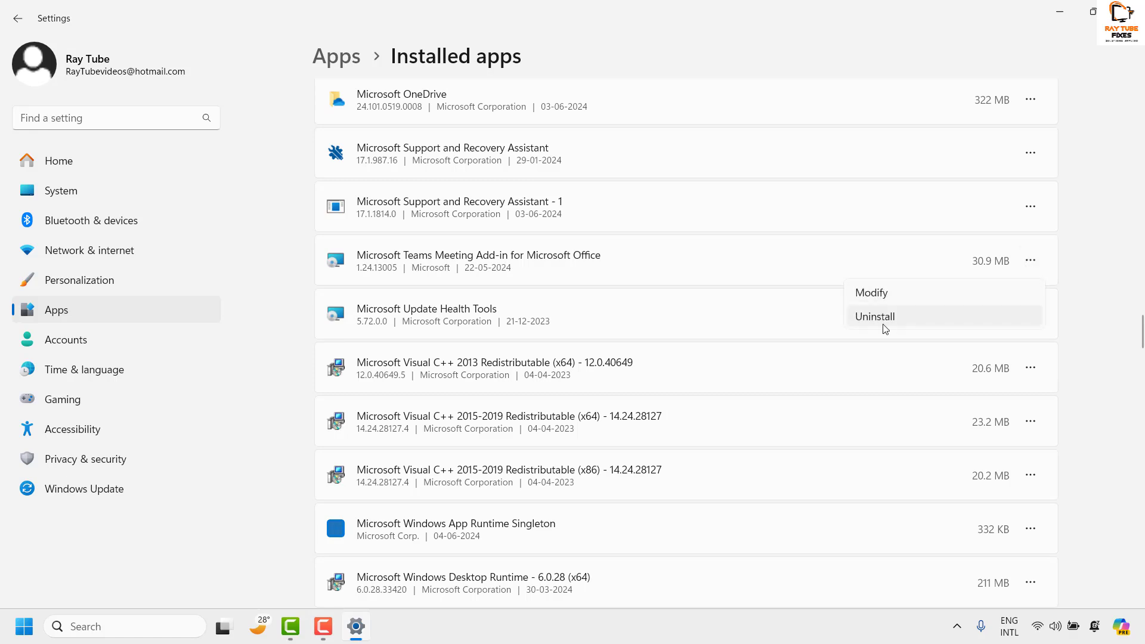
{"action": "left_click", "coordinate": [873, 316]}
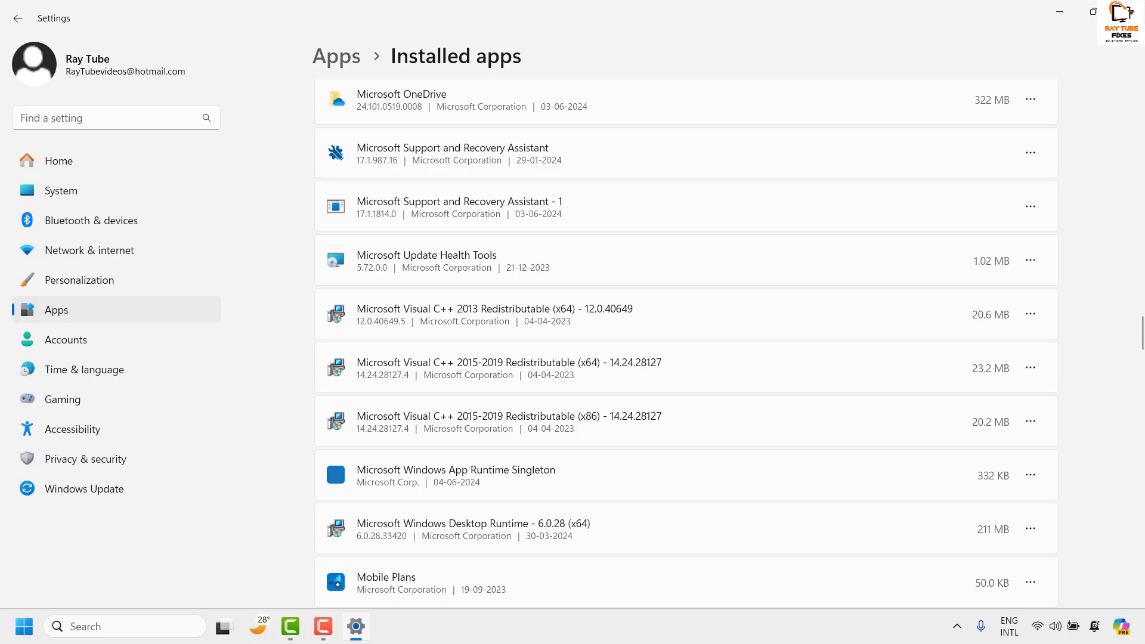
{"action": "left_click", "coordinate": [1058, 13]}
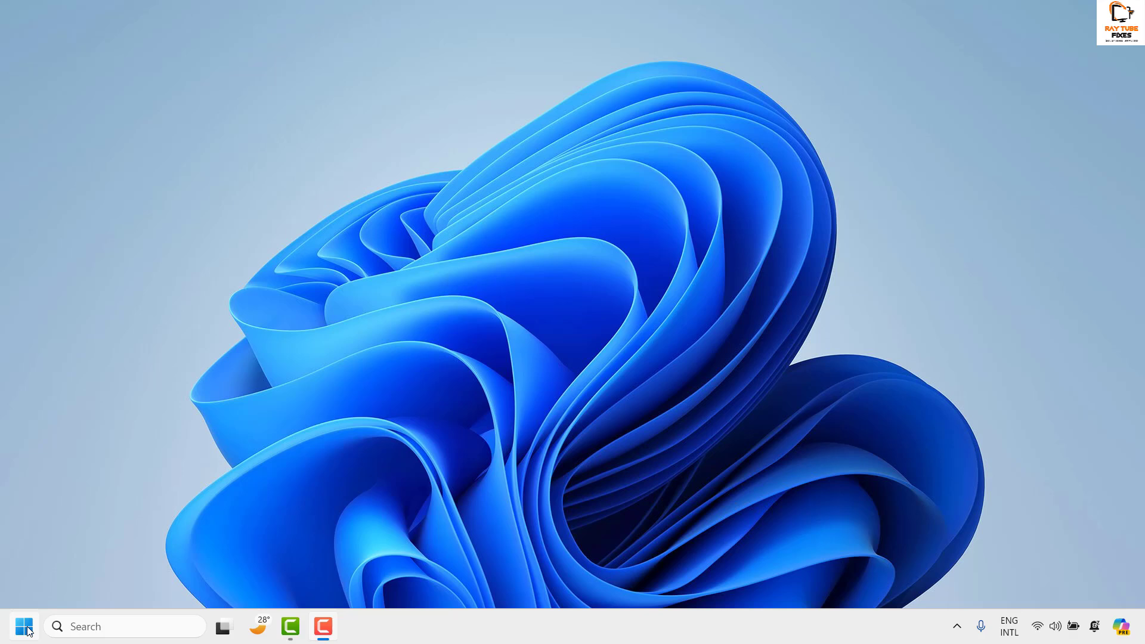
Run appwiz.cpl from the Run dialog to open Programs and Features.
{"action": "right_click", "coordinate": [24, 626]}
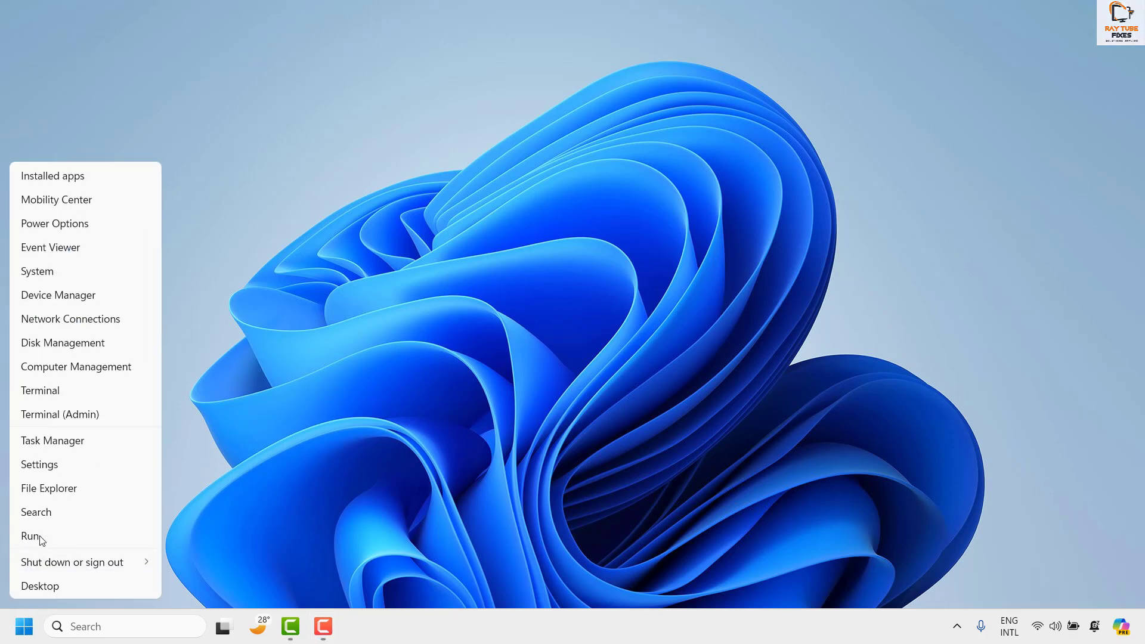
{"action": "left_click", "coordinate": [29, 535]}
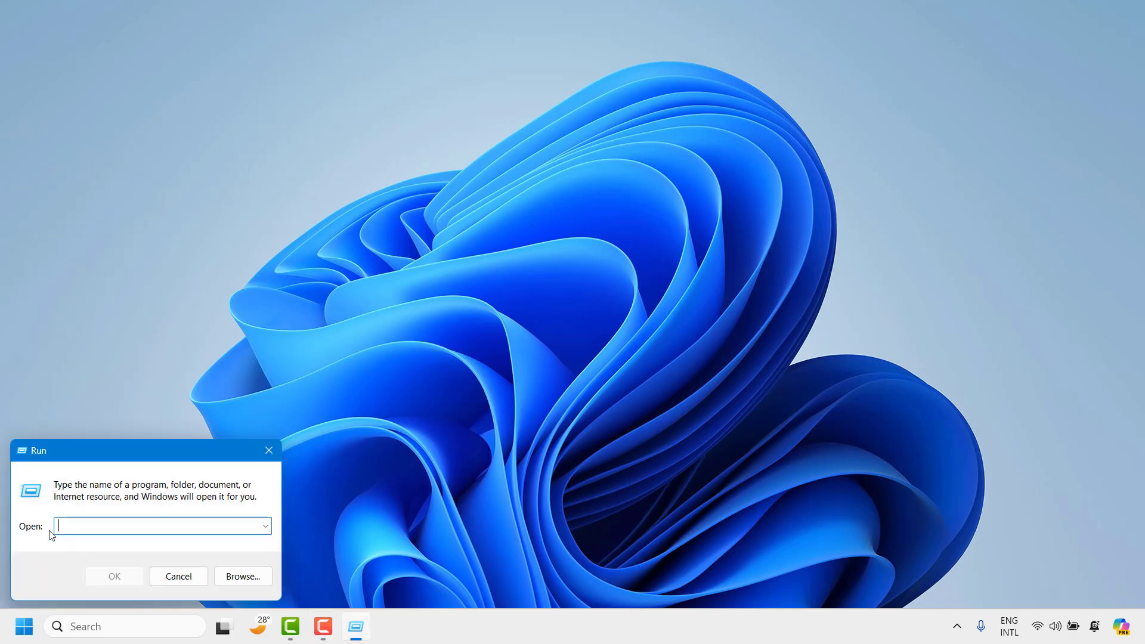
{"action": "type", "text": "appwiz"}
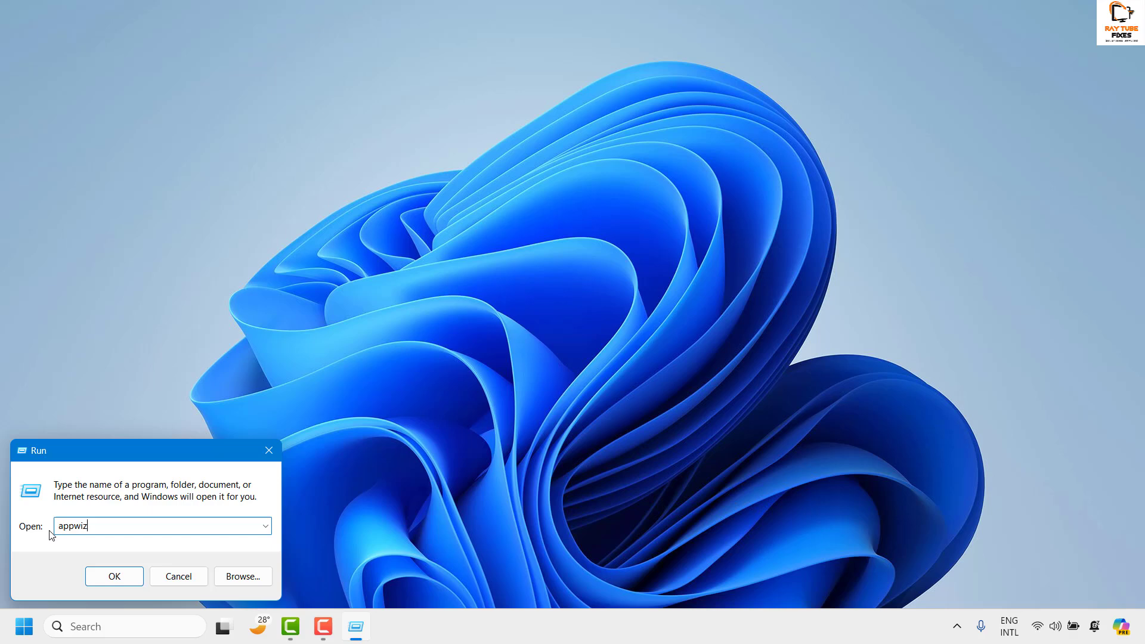
{"action": "type", "text": ".cpl"}
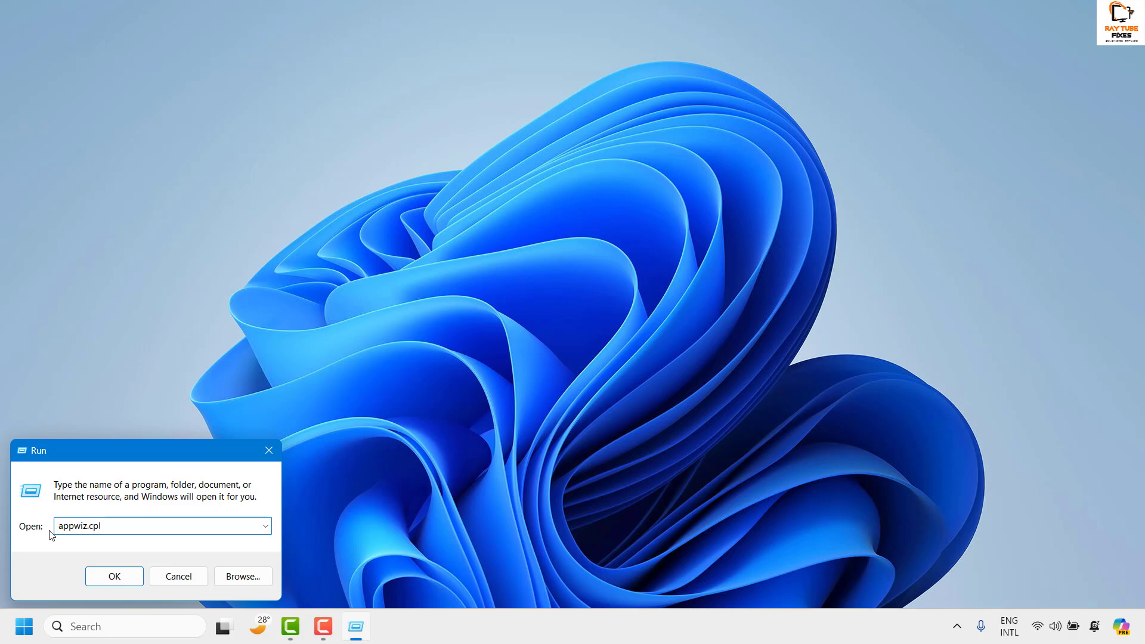
{"action": "left_click", "coordinate": [113, 576]}
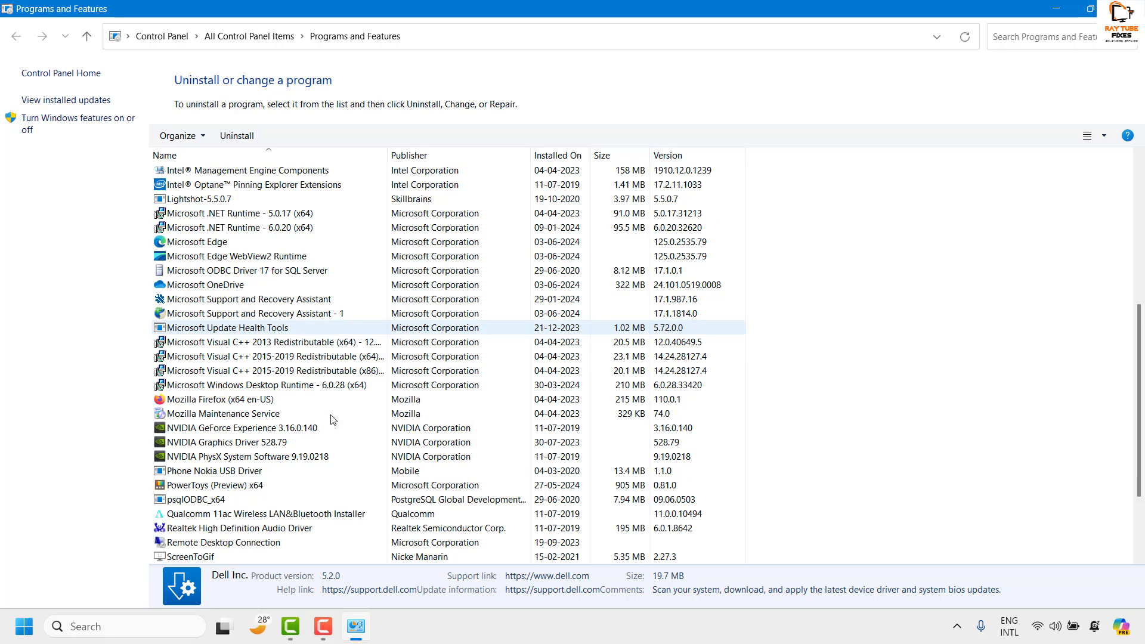
{"action": "scroll", "scroll_direction": "down", "scroll_amount": 3}
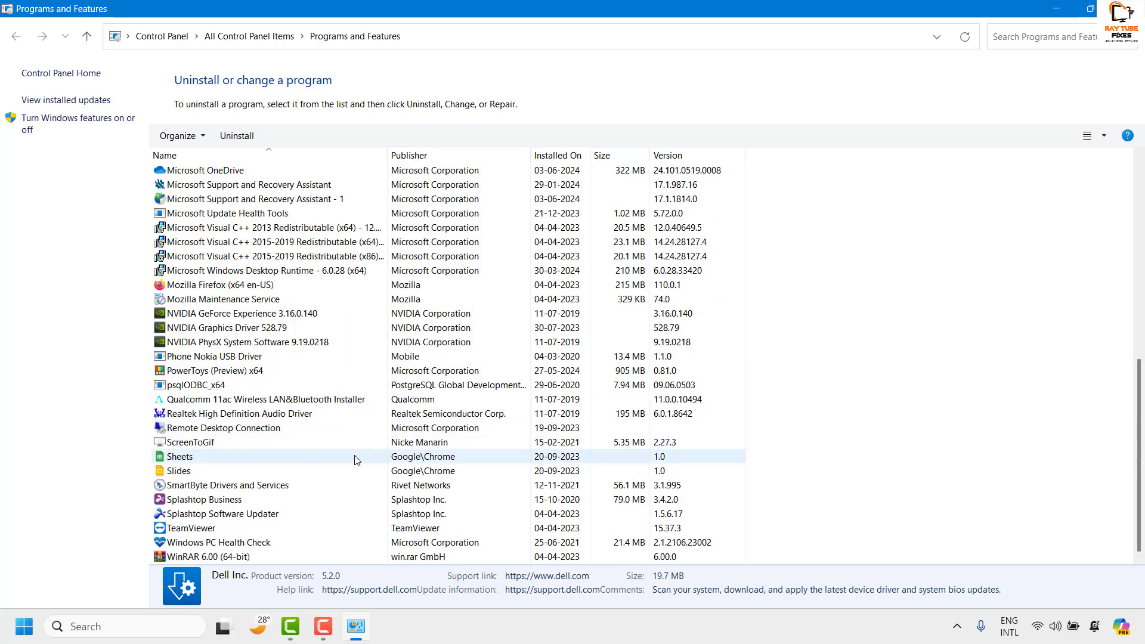
{"action": "left_click", "coordinate": [227, 484]}
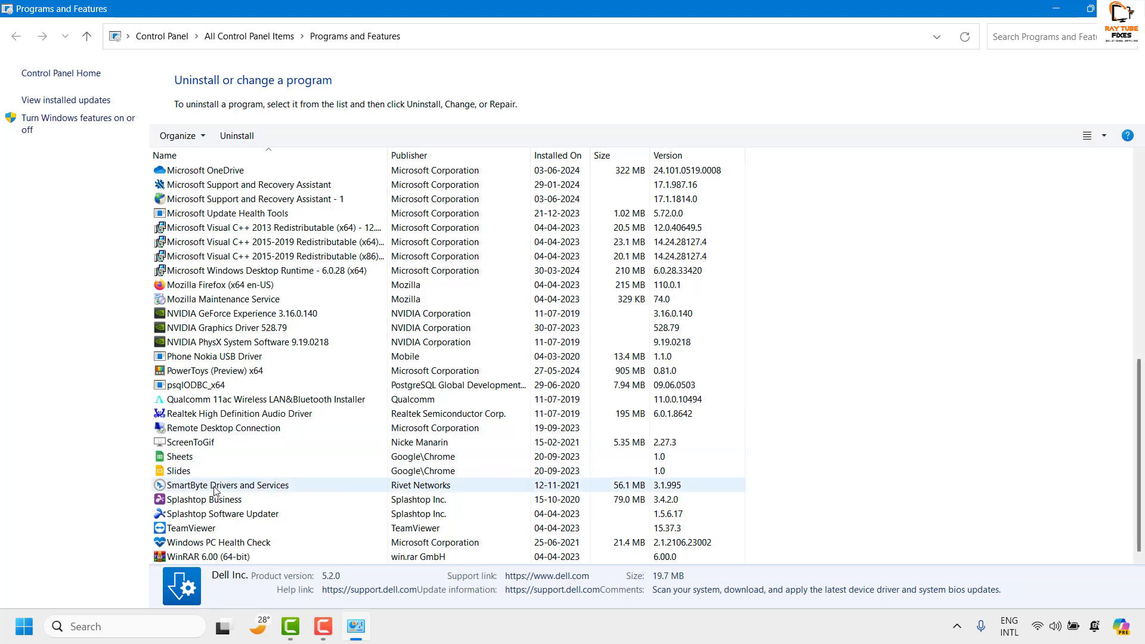
{"action": "left_click", "coordinate": [234, 299]}
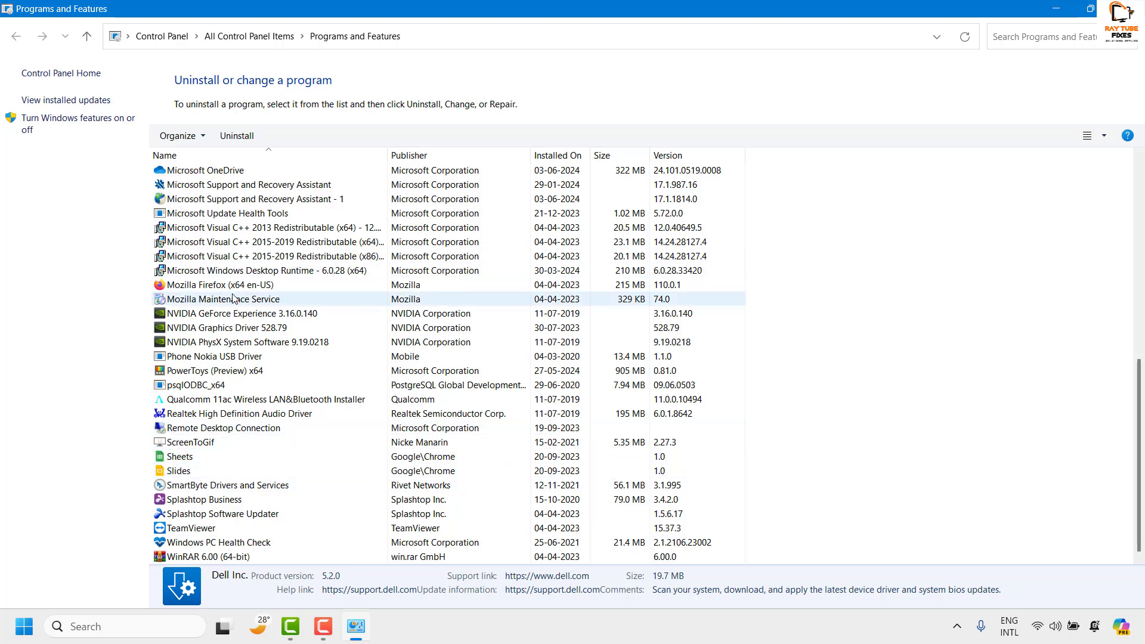
{"action": "left_click", "coordinate": [267, 270]}
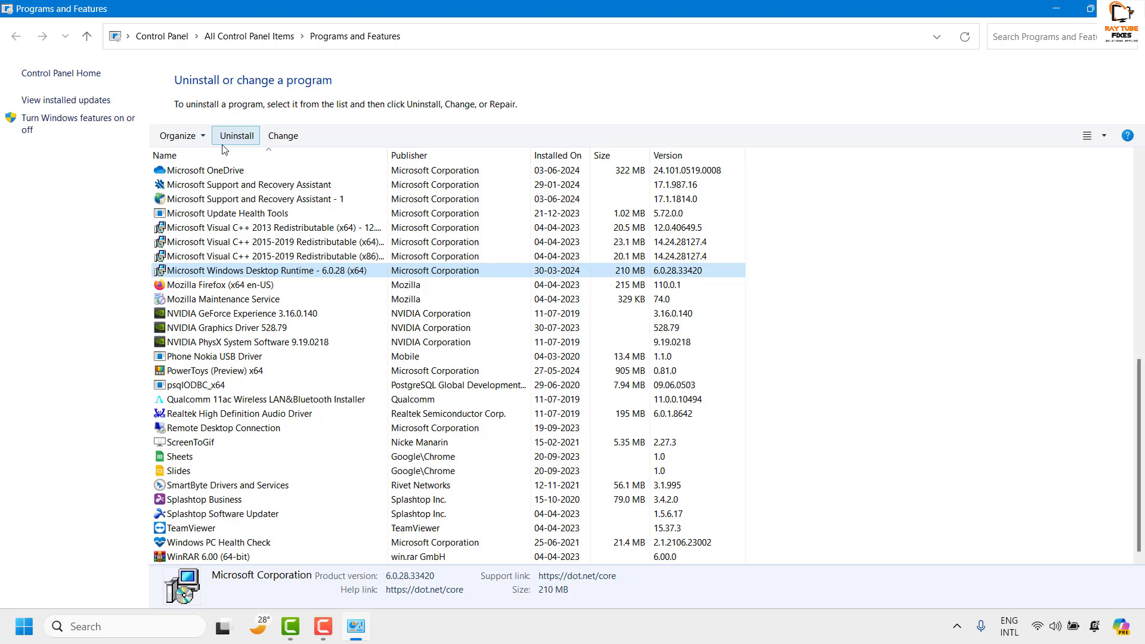